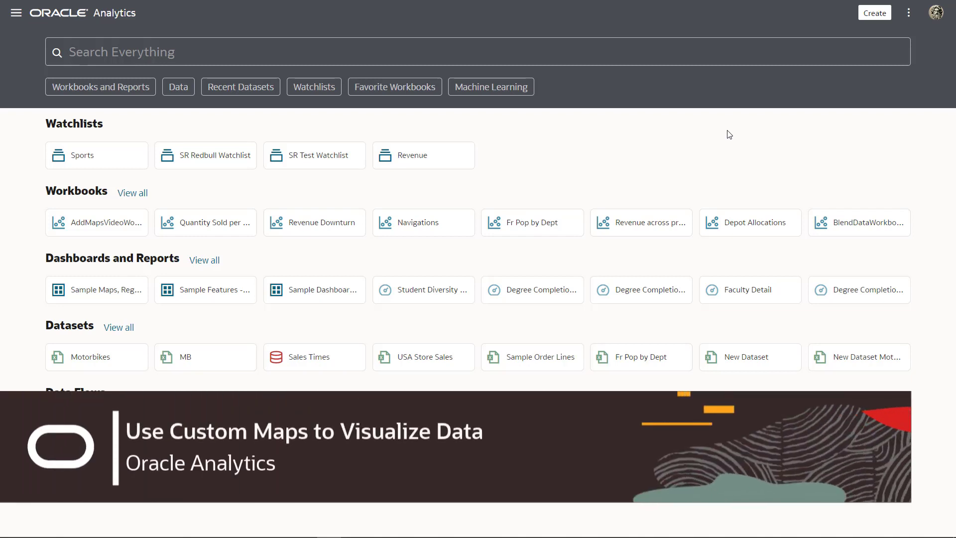
- Create a new dataset by uploading the France Departments.xlsx spreadsheet
scroll("down", 3)
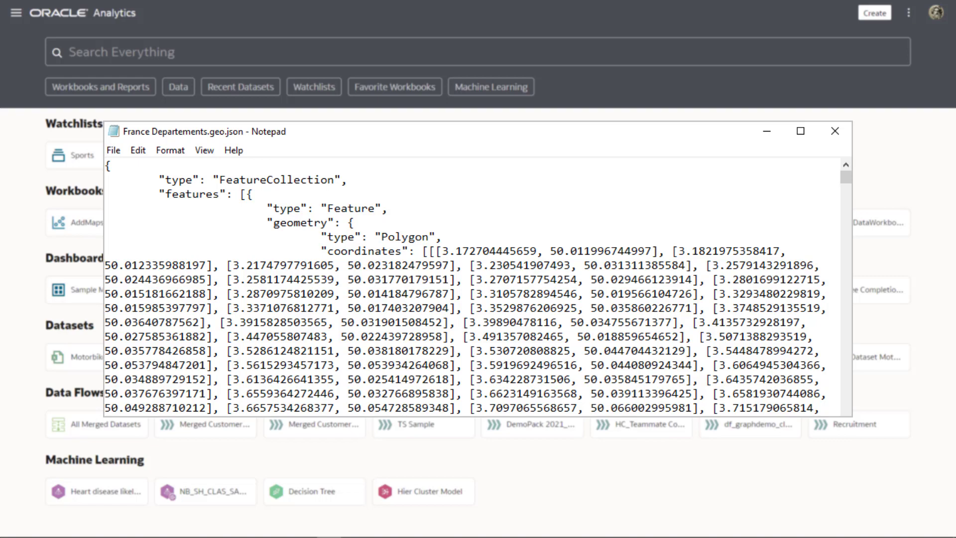
left_click(835, 132)
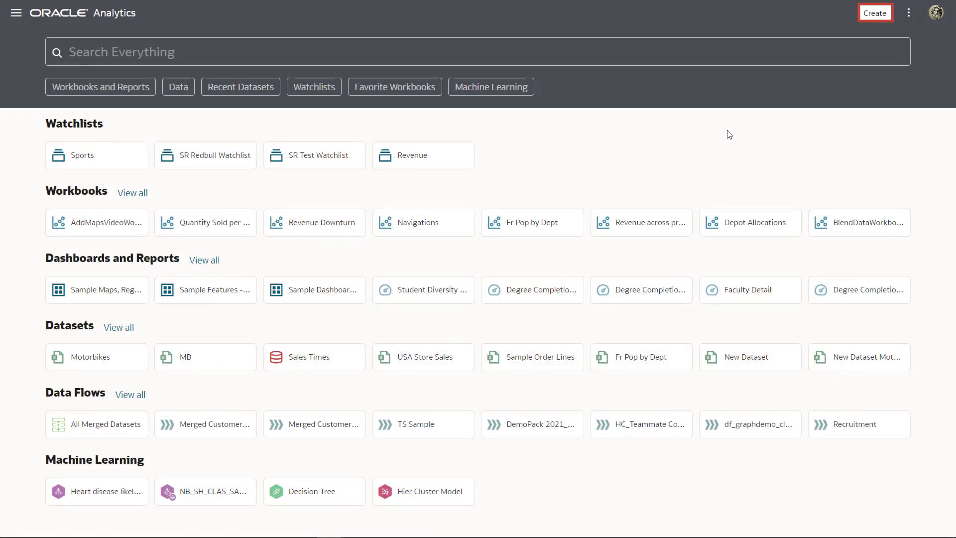
left_click(875, 12)
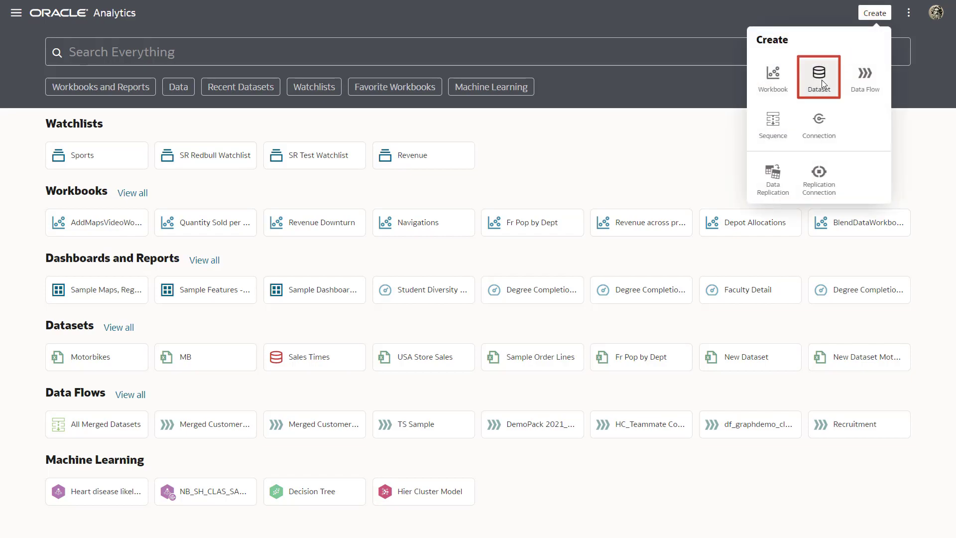
left_click(819, 77)
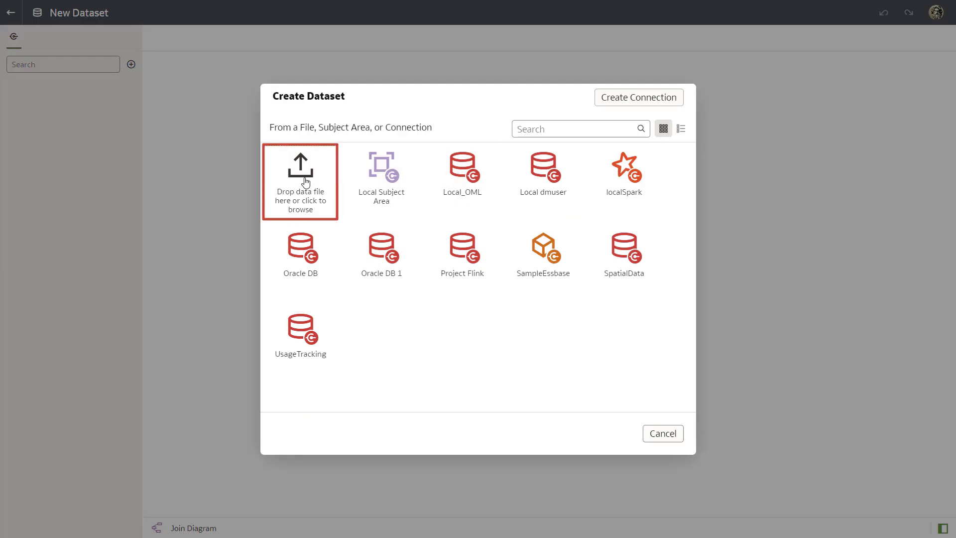
left_click(300, 182)
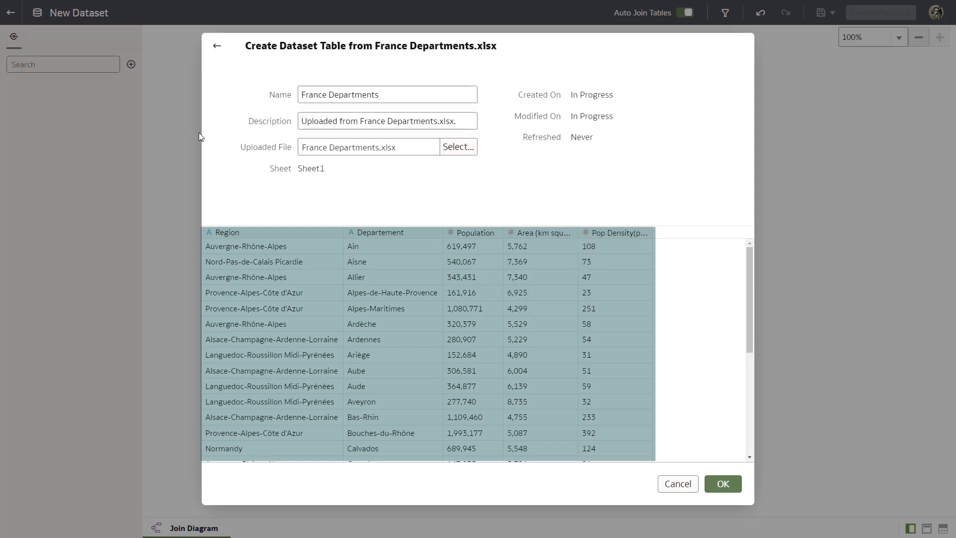
scroll("down", 3)
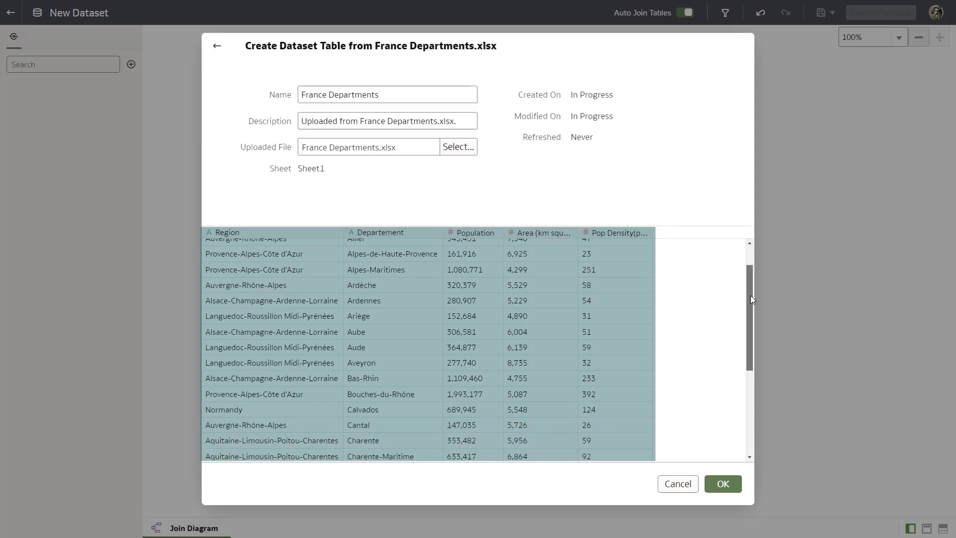
scroll("down", 3)
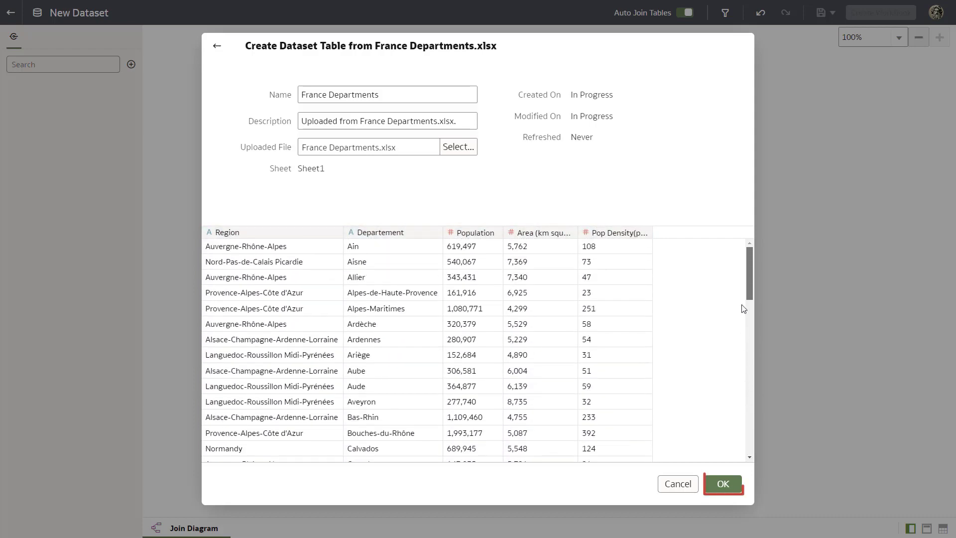
left_click(723, 484)
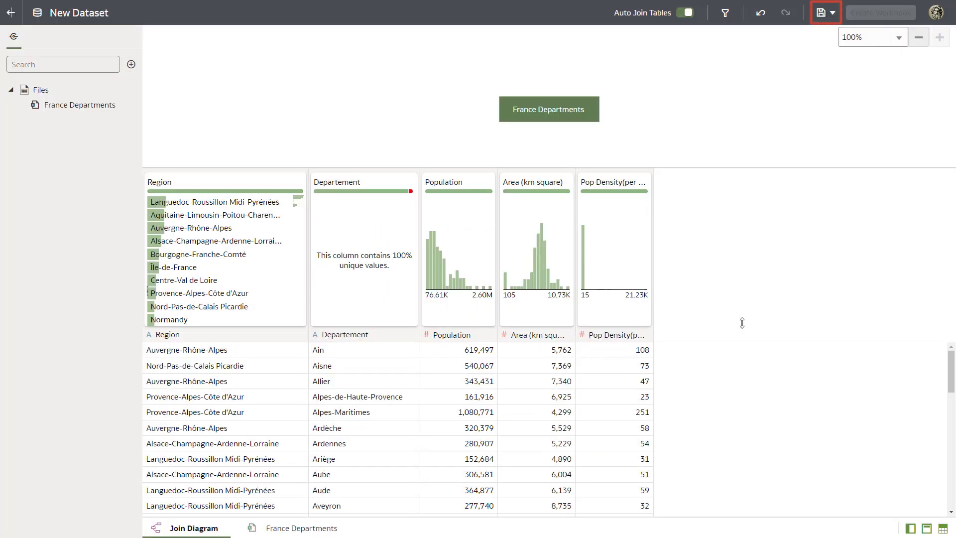
- Save the dataset, start a workbook from it and save it as 'France Population by Department'
left_click(822, 12)
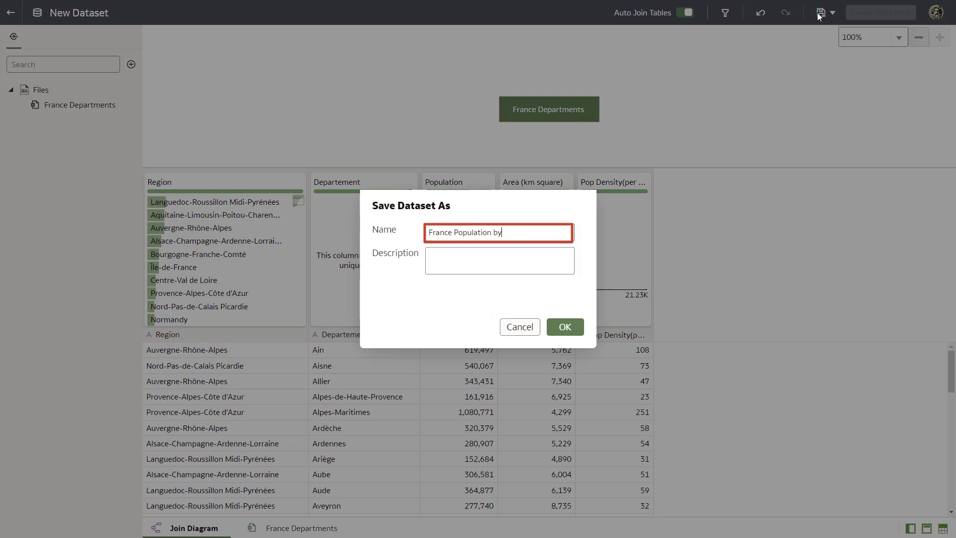
left_click(563, 327)
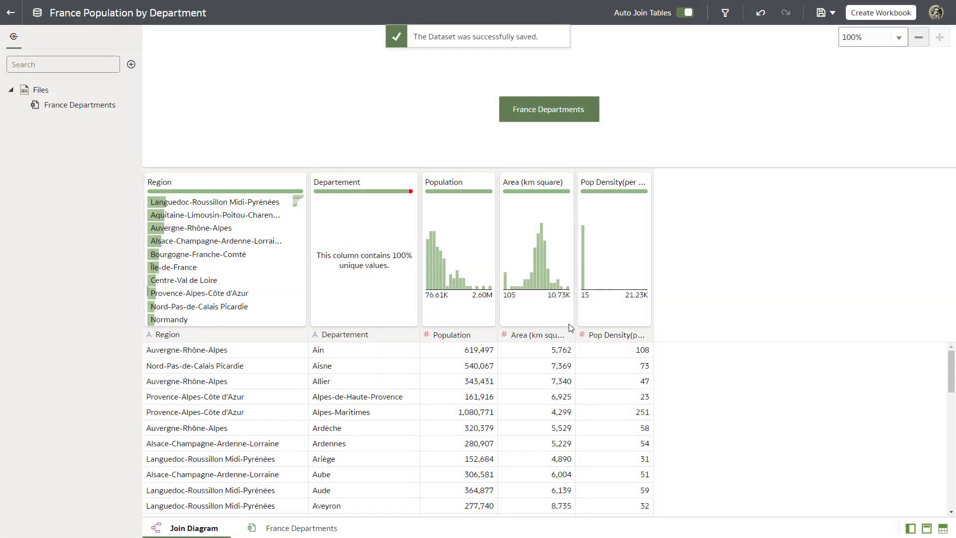
left_click(880, 12)
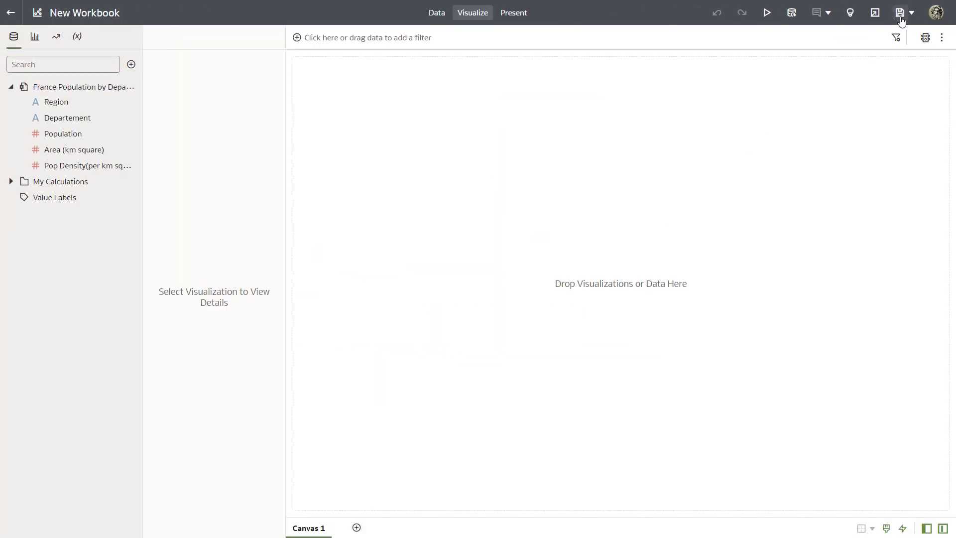
left_click(901, 12)
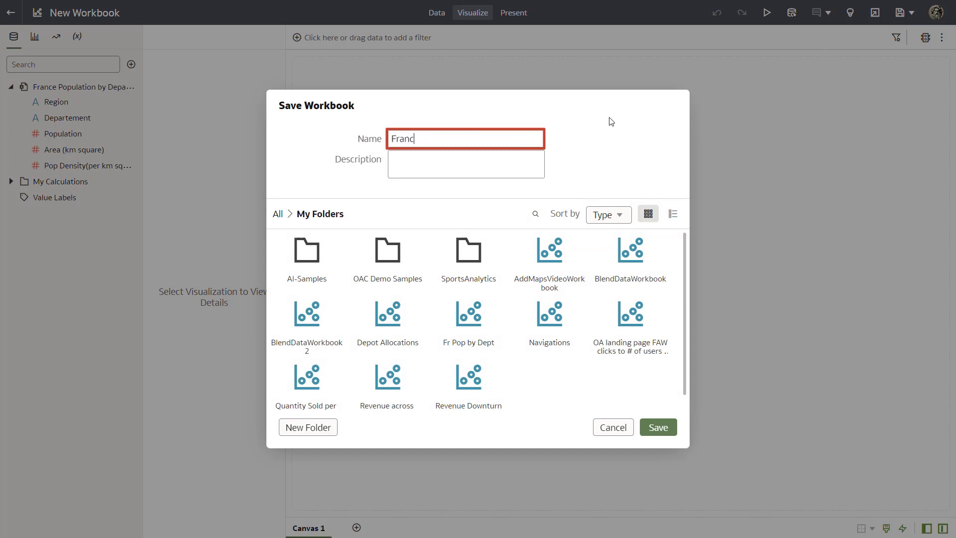
type("France Population by Department")
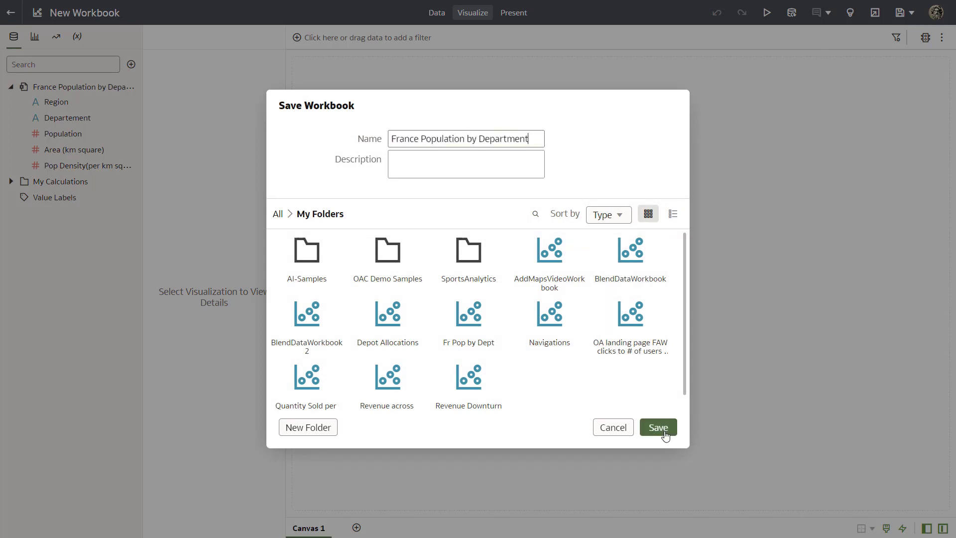
left_click(658, 427)
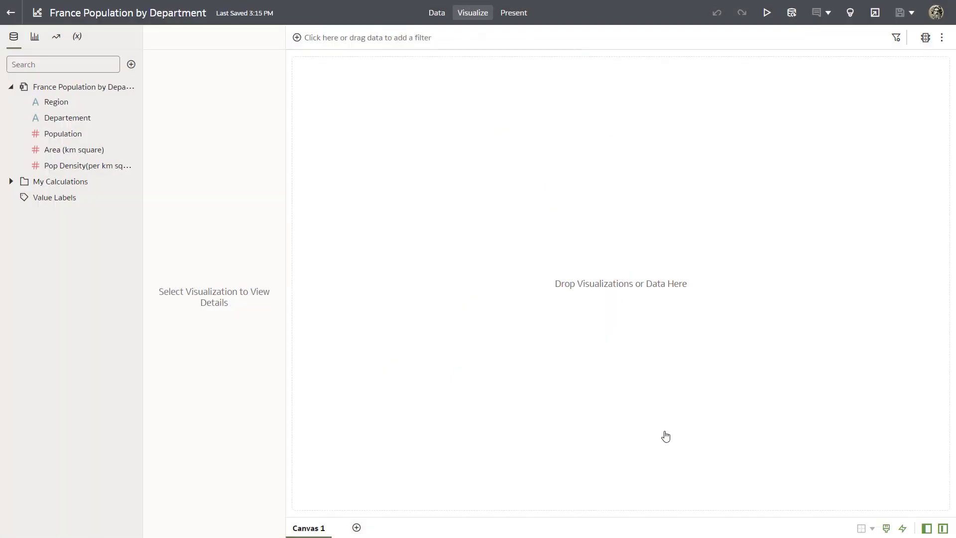
- Build a table of Departement, Population and Pop Density and save the workbook
left_click(67, 117)
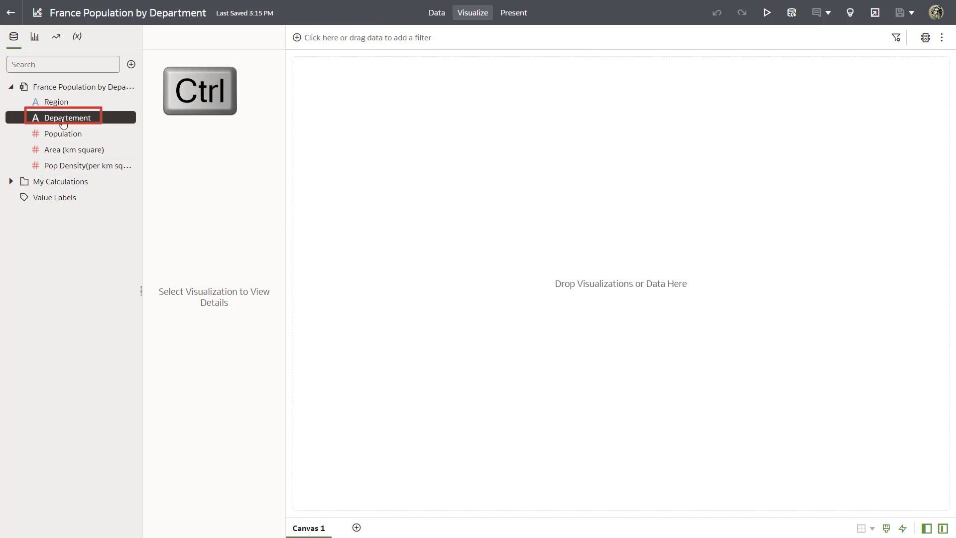
left_click(63, 134)
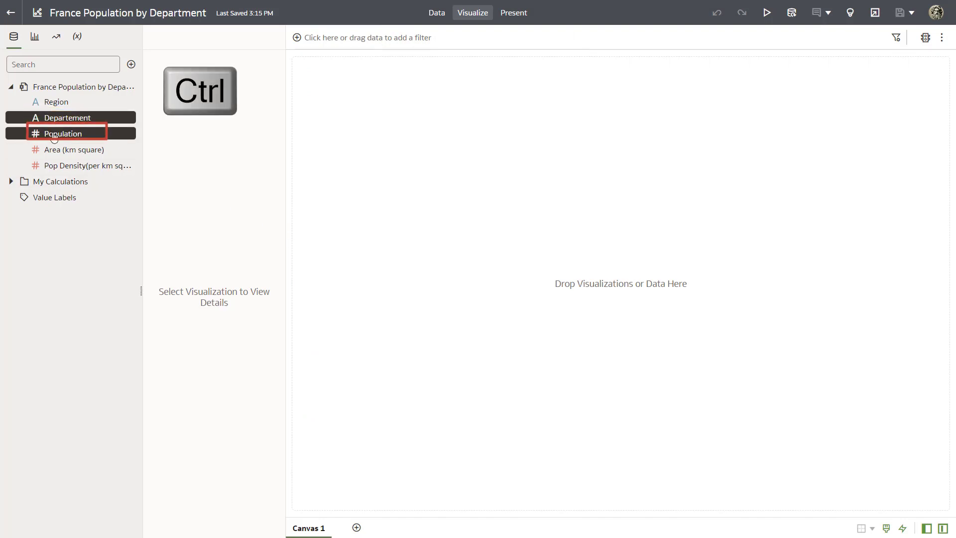
mouse_move(89, 165)
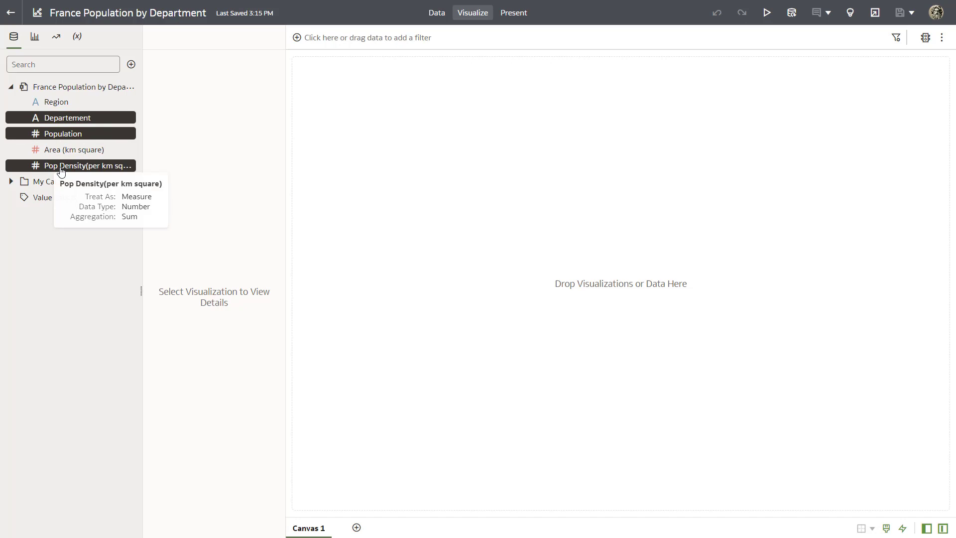
right_click(88, 165)
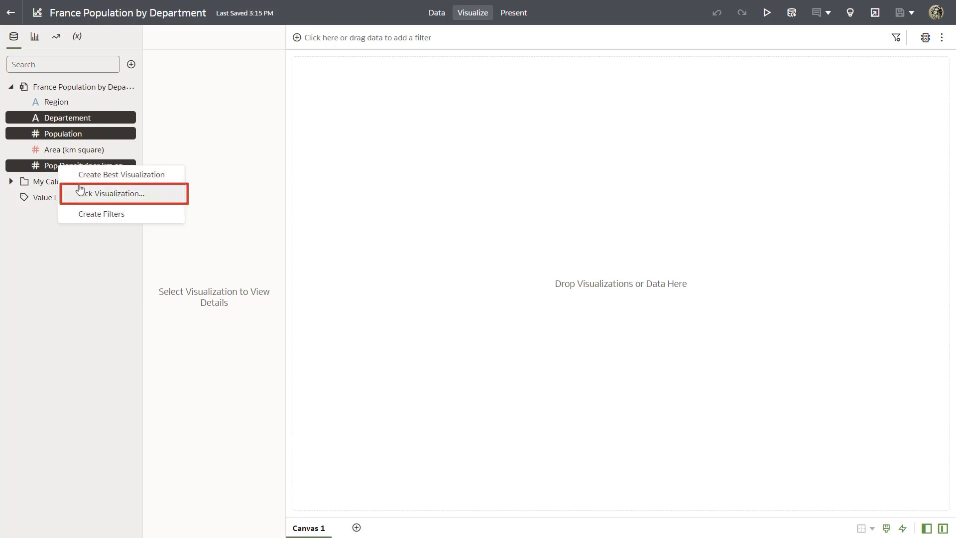
left_click(109, 193)
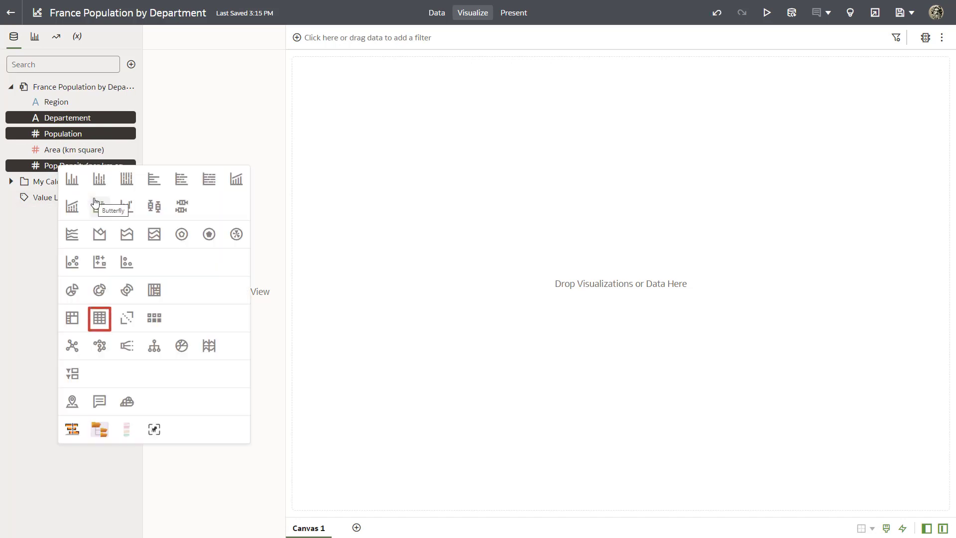
left_click(99, 319)
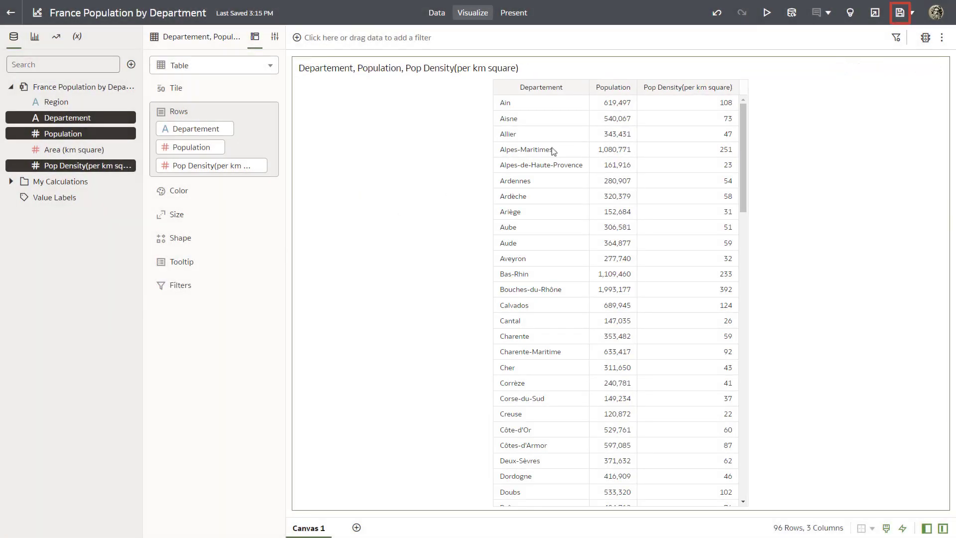
left_click(901, 12)
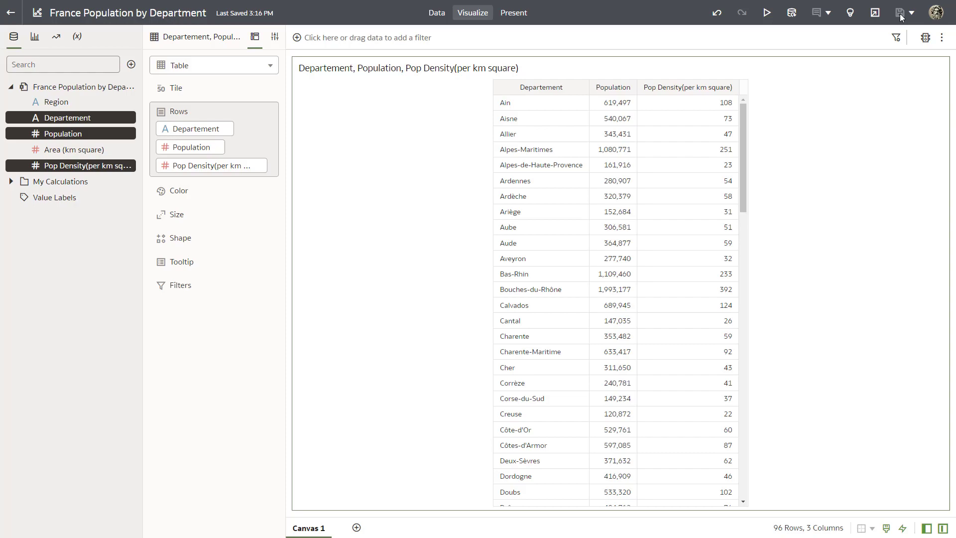
- Go to the map layers administration page in the console
left_click(11, 13)
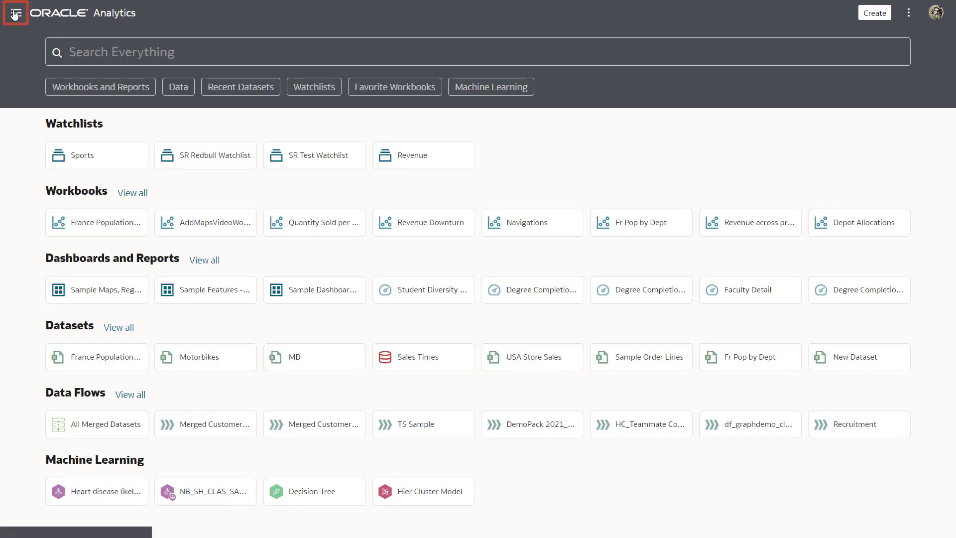
left_click(13, 13)
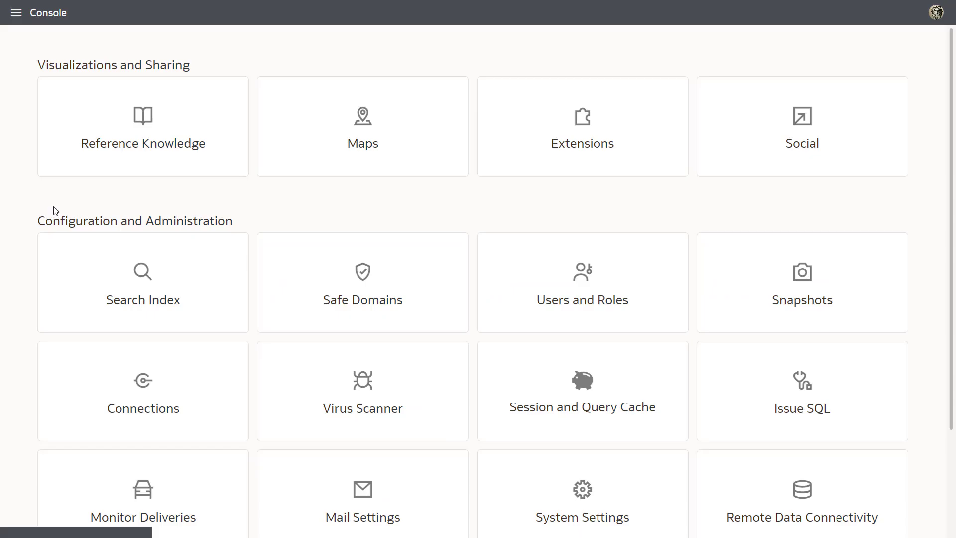
left_click(363, 127)
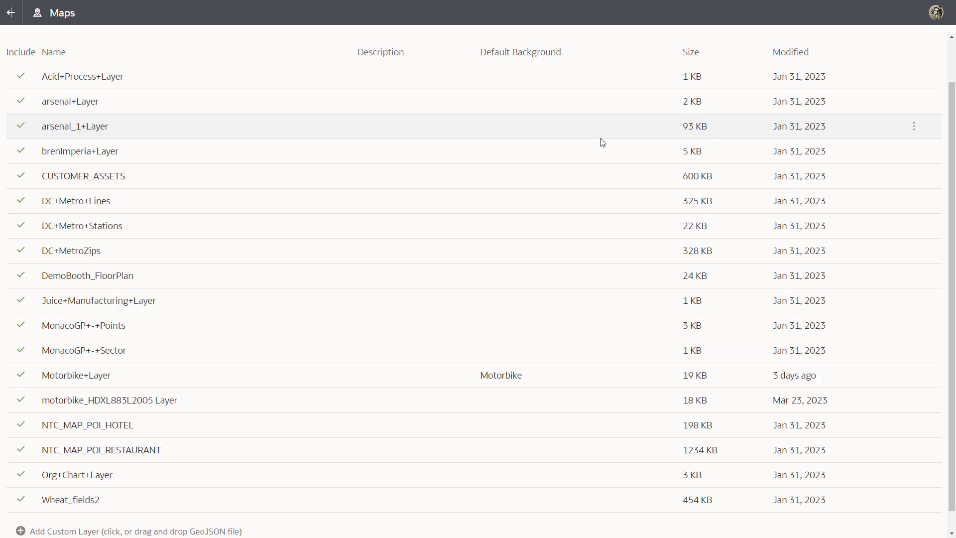
scroll("down", 3)
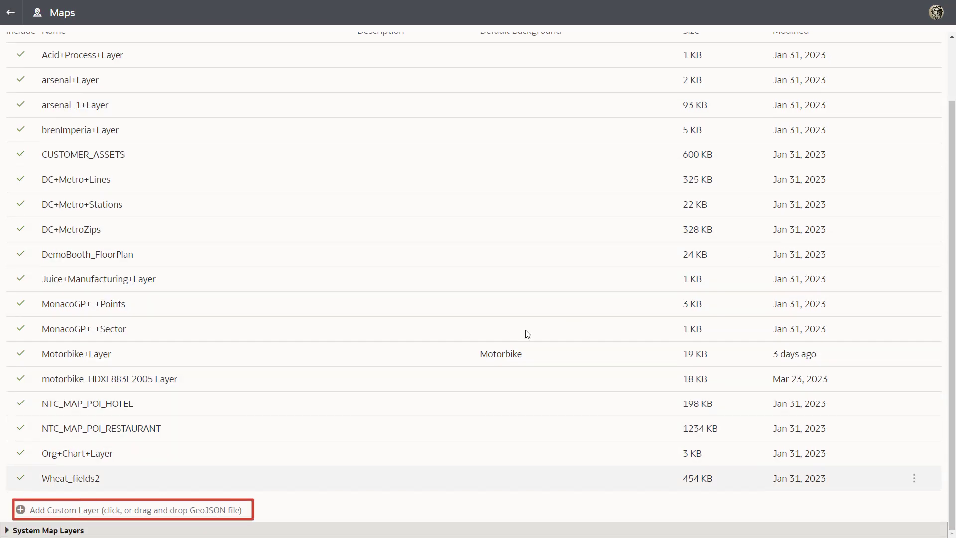
- Upload France Departments.geo.json from Downloads as a custom map layer
left_click(132, 509)
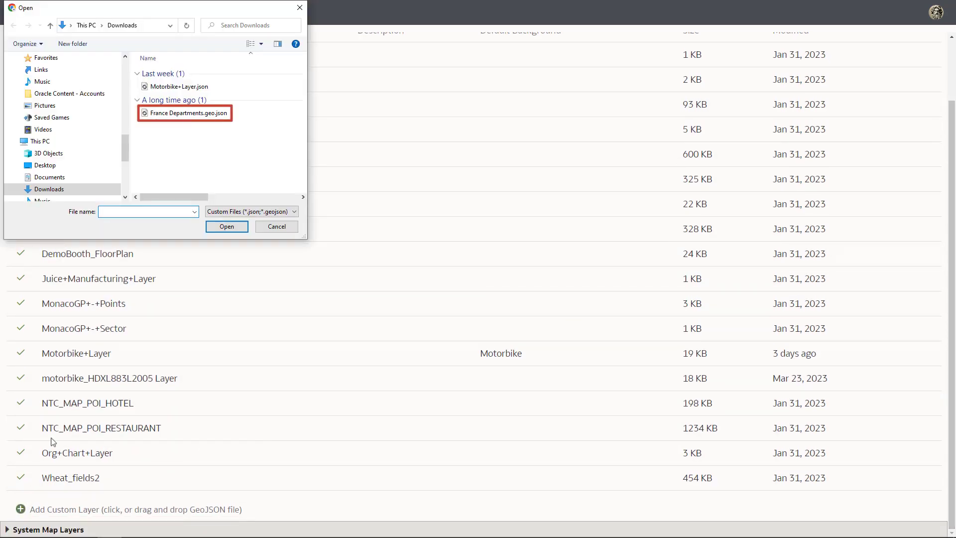
left_click(185, 112)
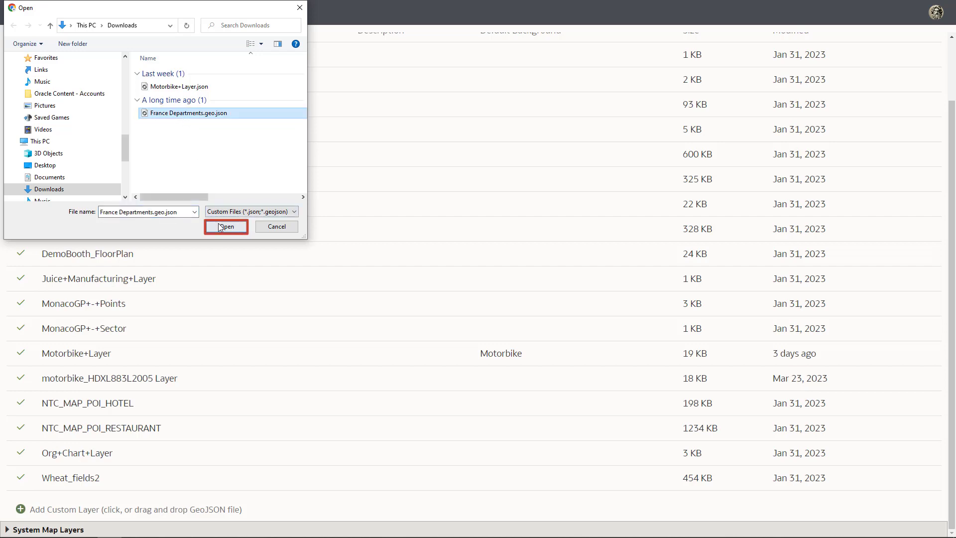
left_click(226, 226)
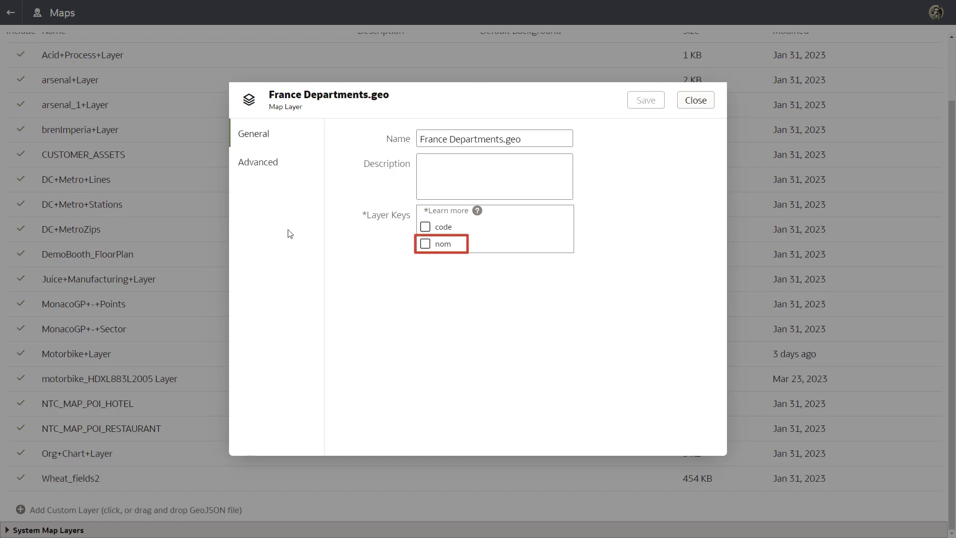
- Key the France Departments.geo layer on 'nom' and save it
left_click(426, 243)
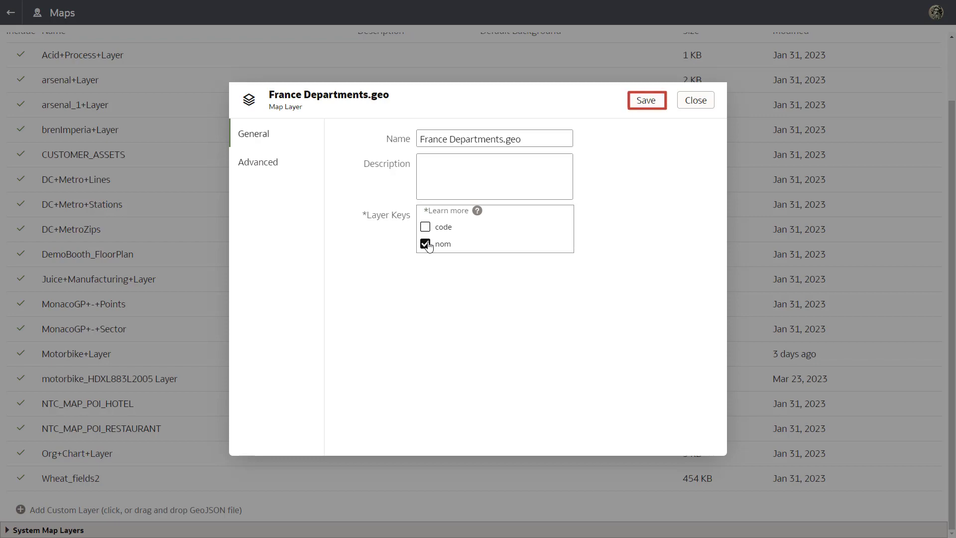
mouse_move(646, 100)
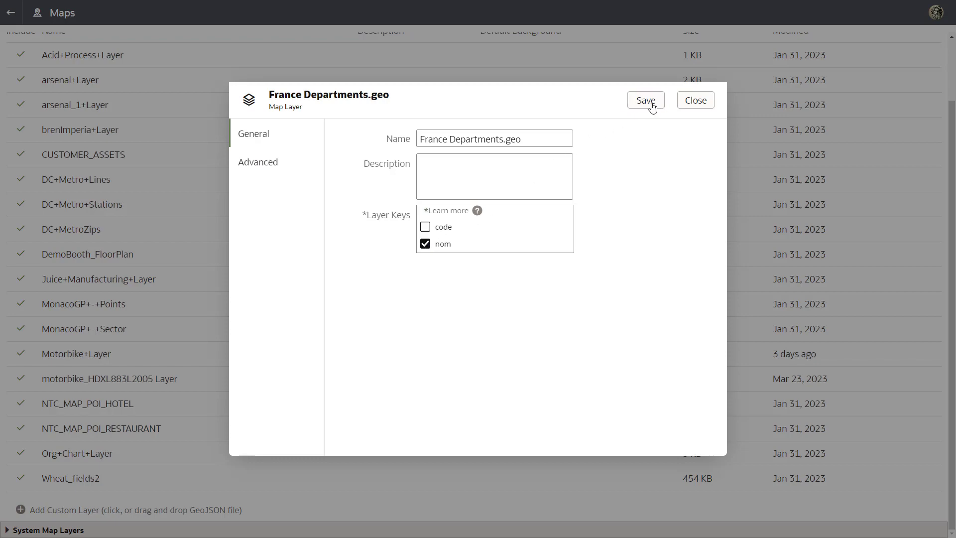
left_click(644, 100)
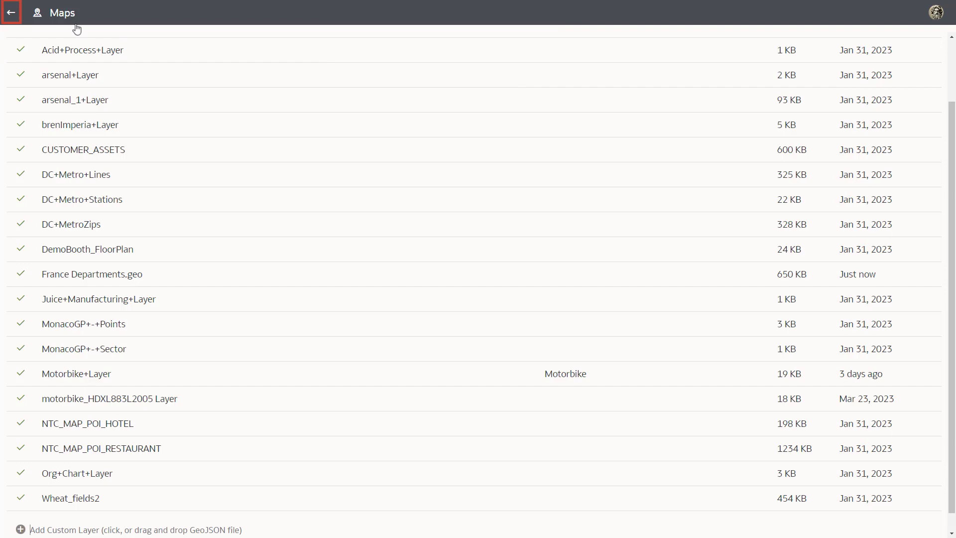
- Leave the Maps page and reopen the France Population by Department workbook
left_click(10, 12)
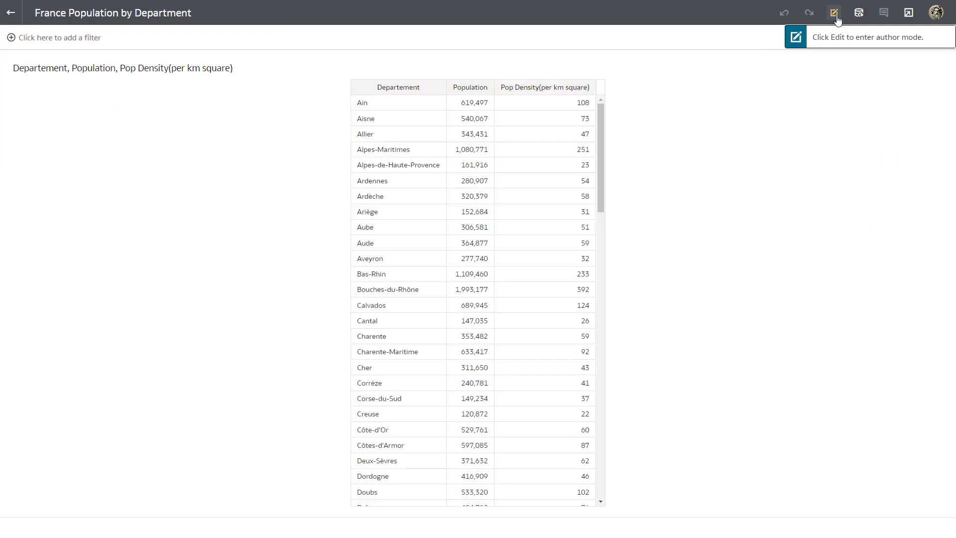
- In author mode, create a map visualization from Departement and Population
left_click(834, 12)
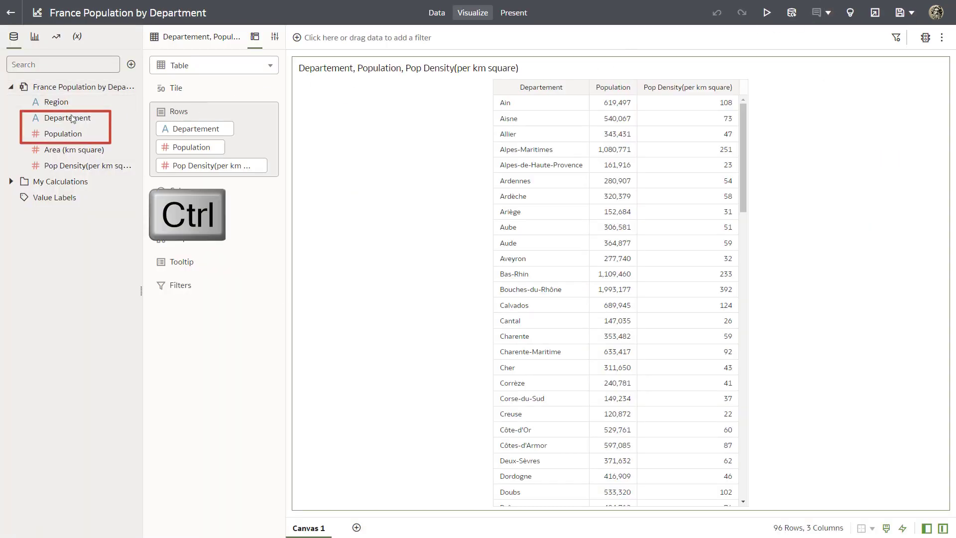
right_click(63, 133)
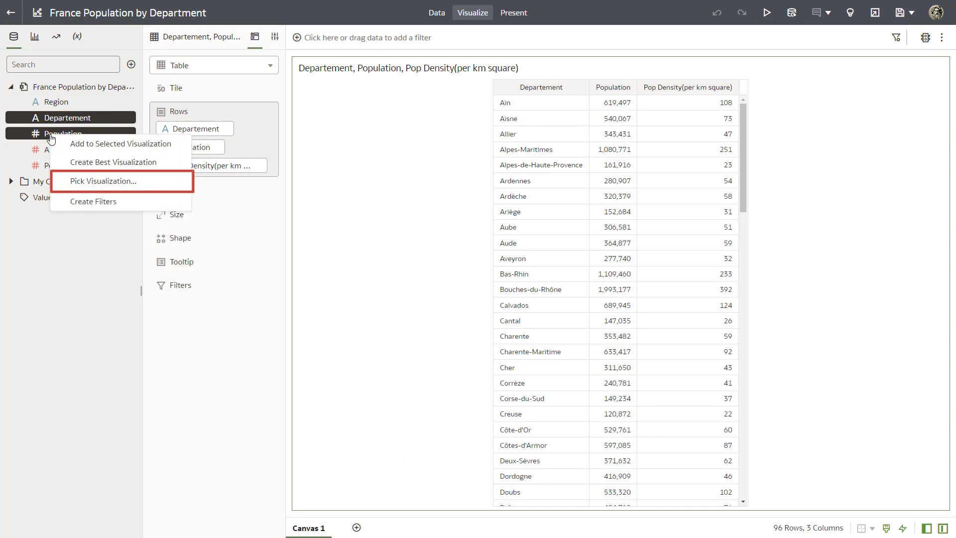
left_click(104, 180)
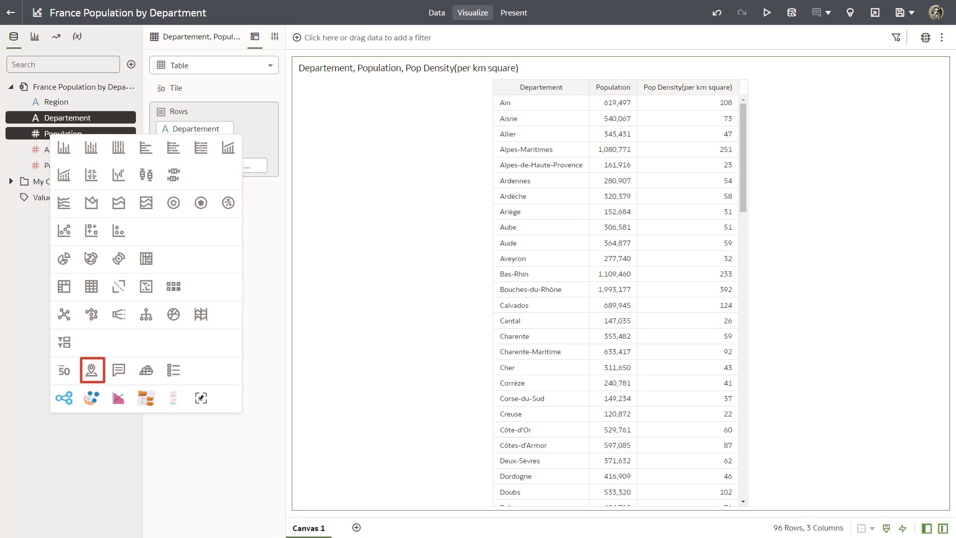
left_click(92, 371)
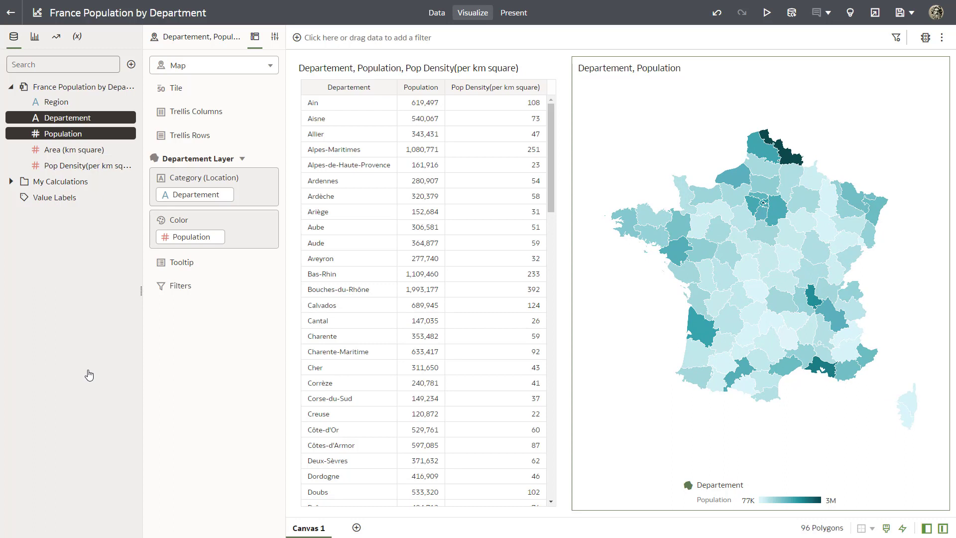
mouse_move(114, 365)
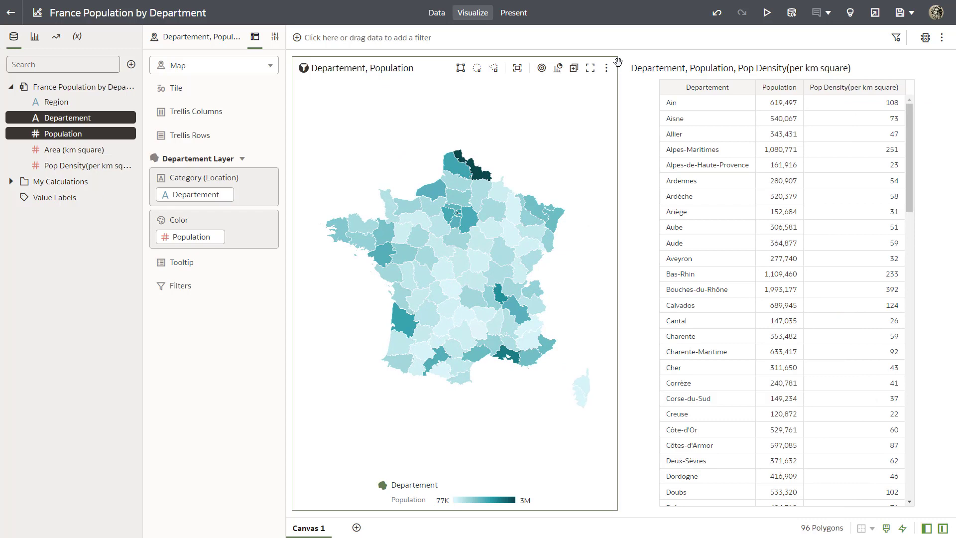
mouse_move(300, 87)
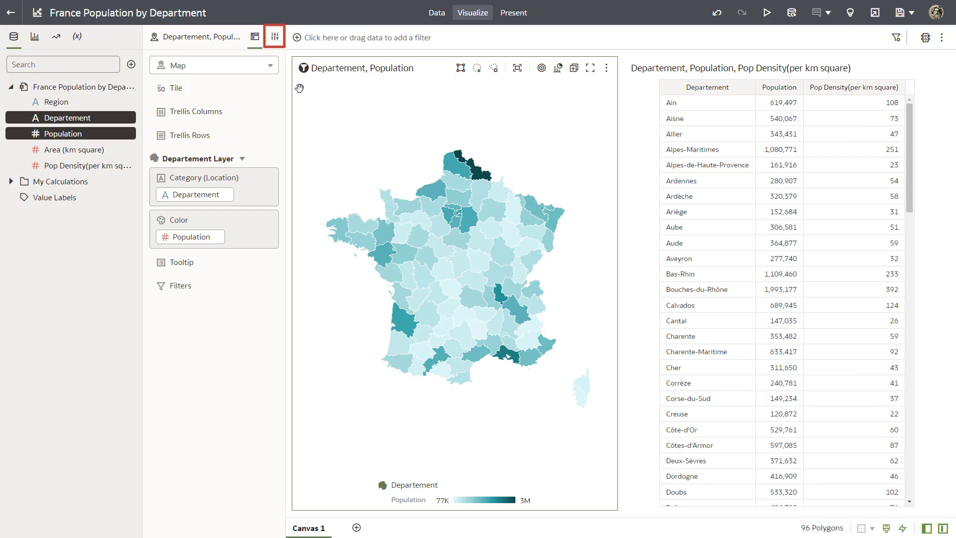
- Set the map's Background Map property to Oracle Maps
left_click(274, 37)
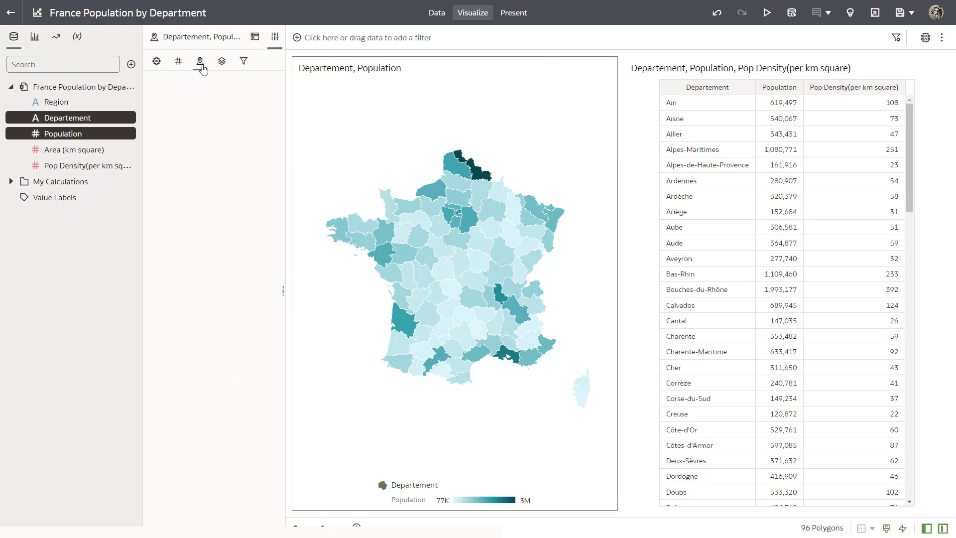
left_click(200, 60)
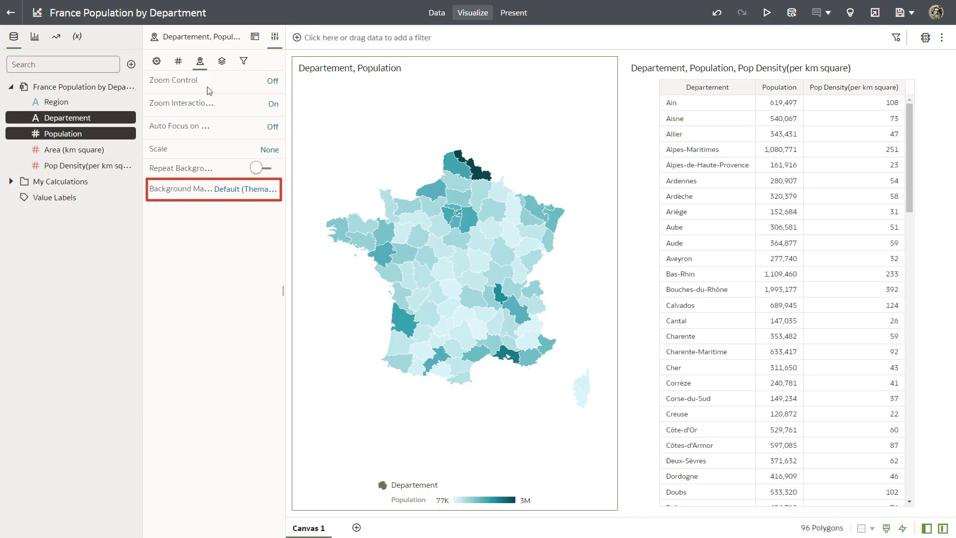
left_click(246, 188)
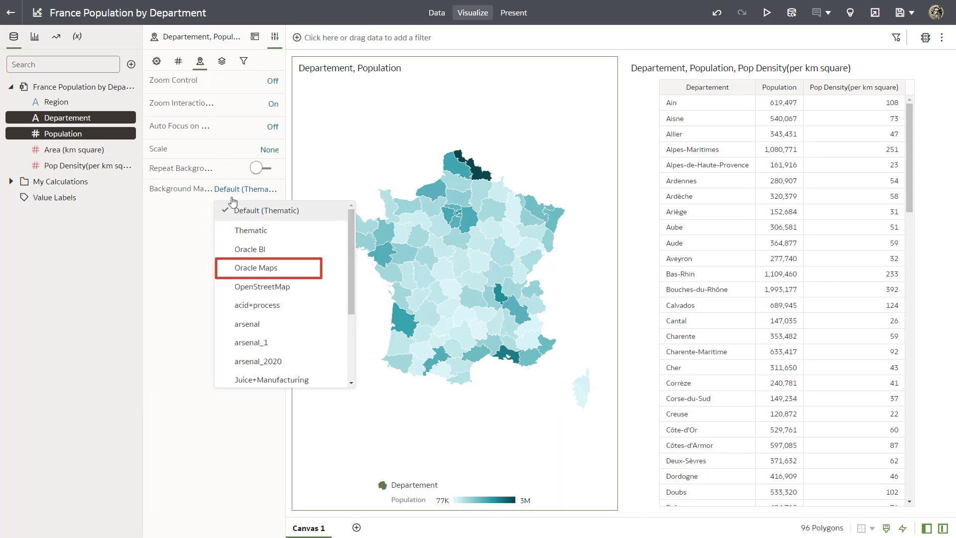
left_click(256, 268)
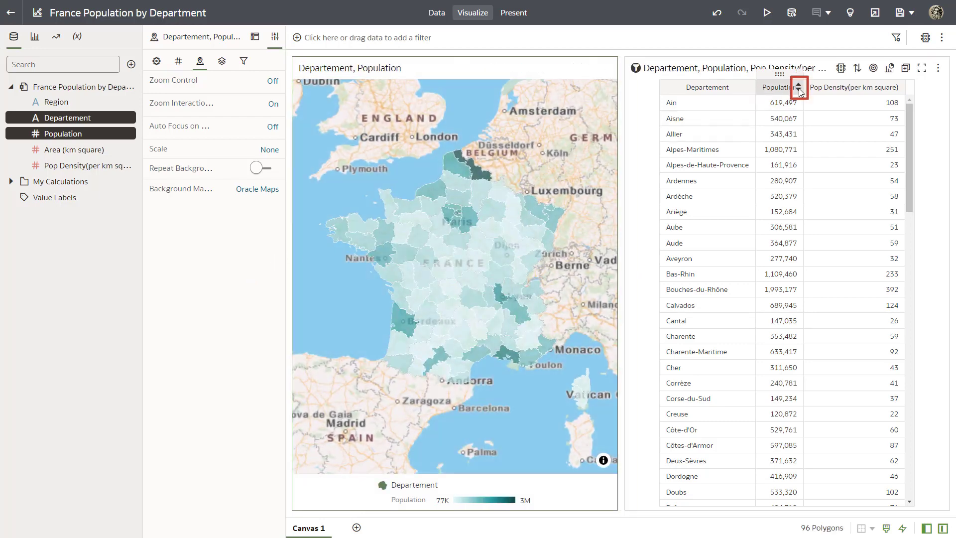
- Sort the table by Population high to low and brush Nord from the map
left_click(800, 89)
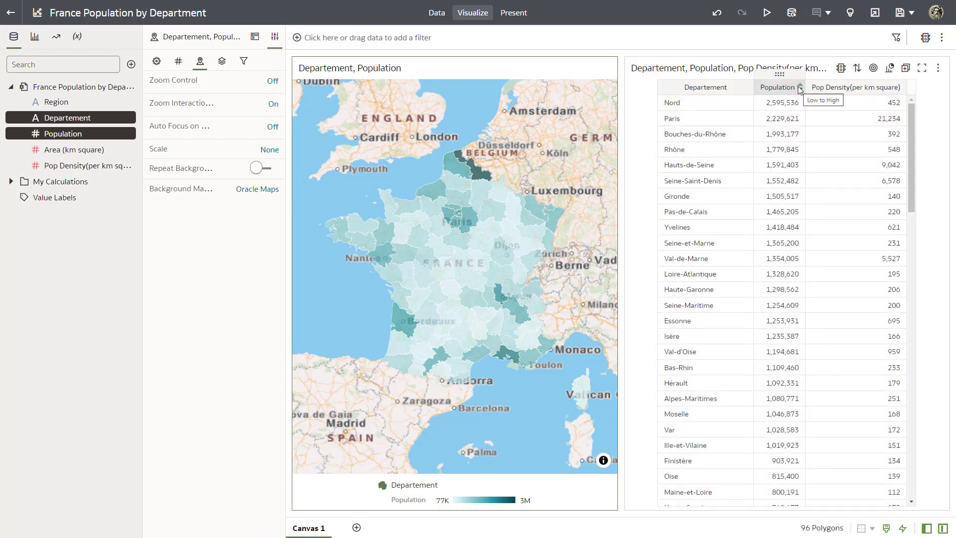
mouse_move(482, 178)
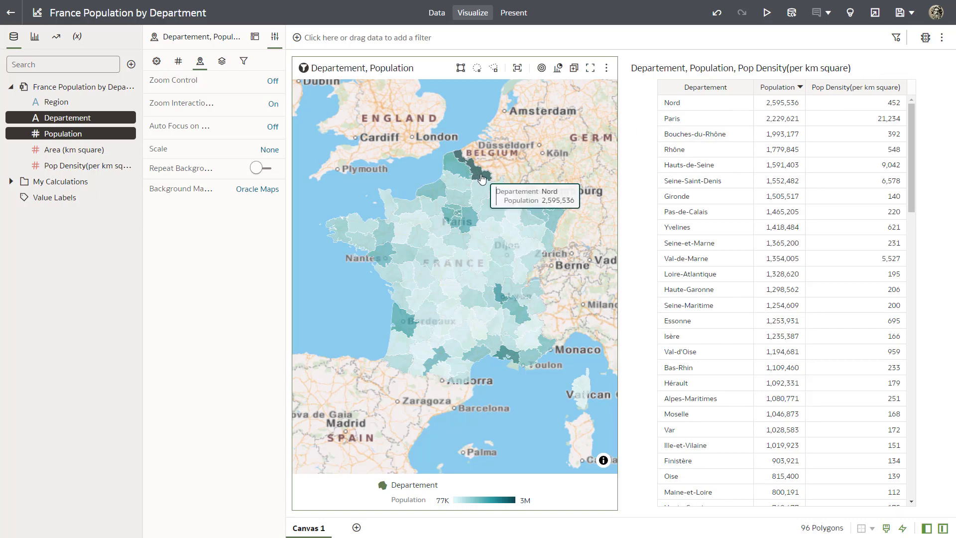
left_click(479, 173)
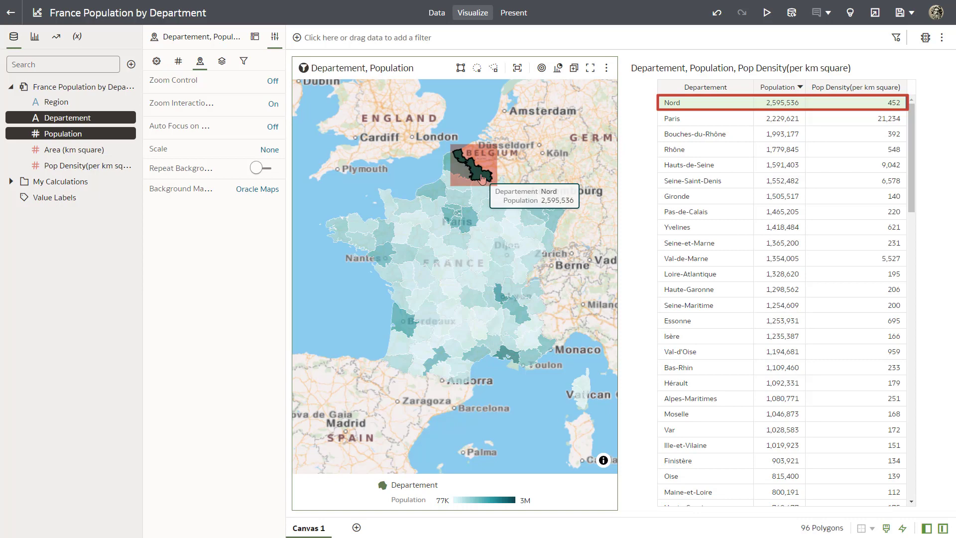
mouse_move(458, 215)
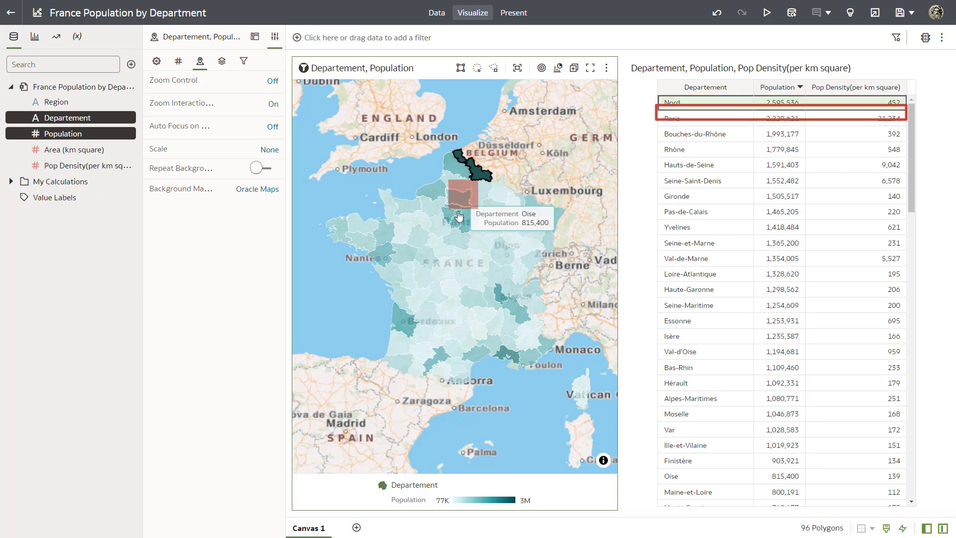
mouse_move(457, 216)
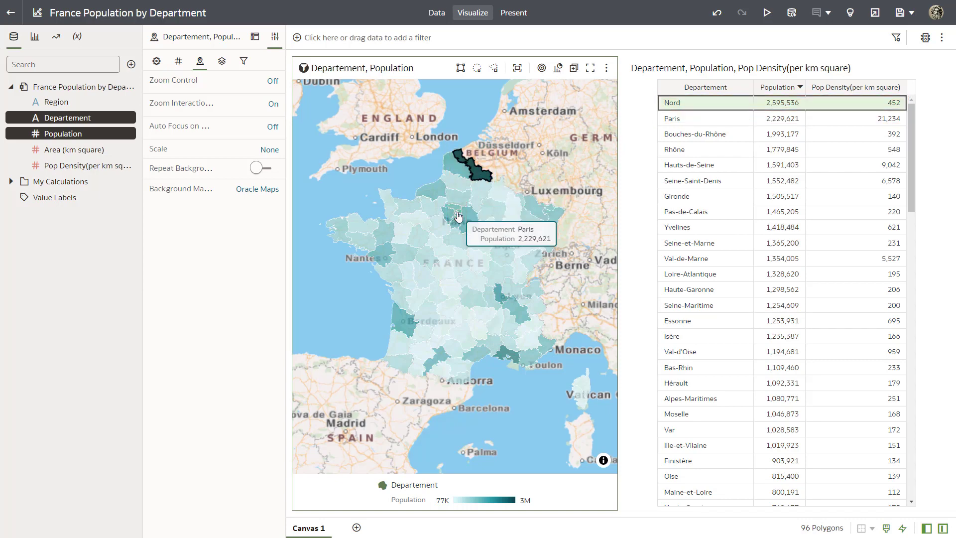
mouse_move(457, 217)
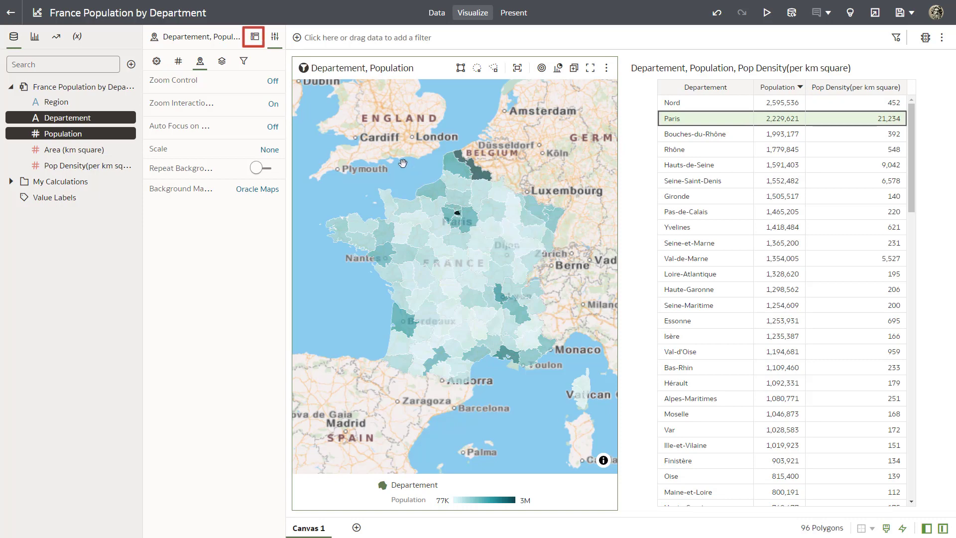
- Replace Population with Region in the map's Color assignment via the Grammar pane
left_click(254, 37)
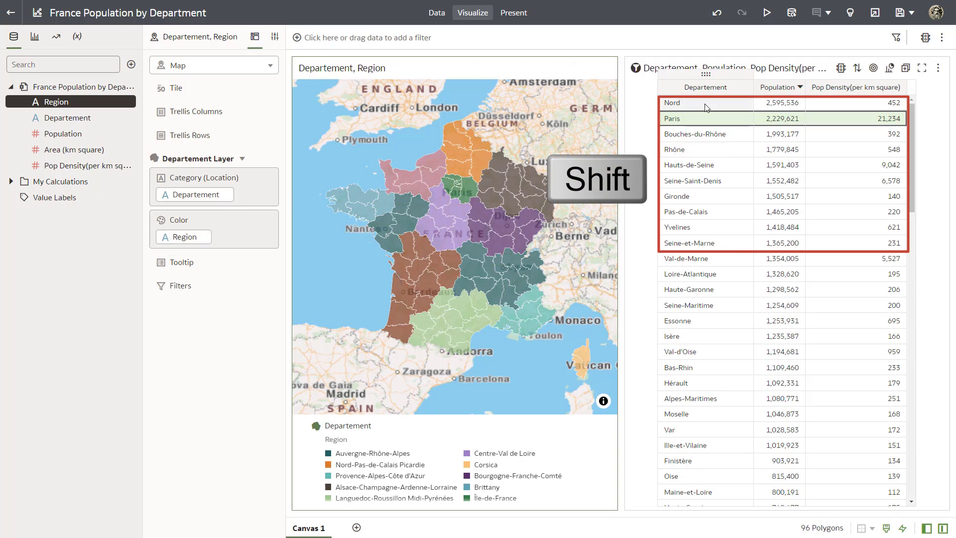
left_click(213, 65)
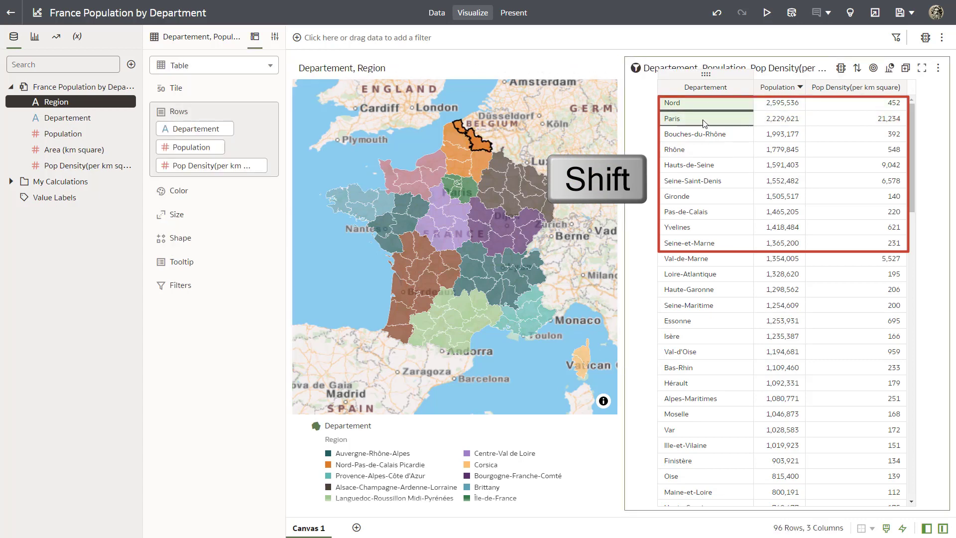